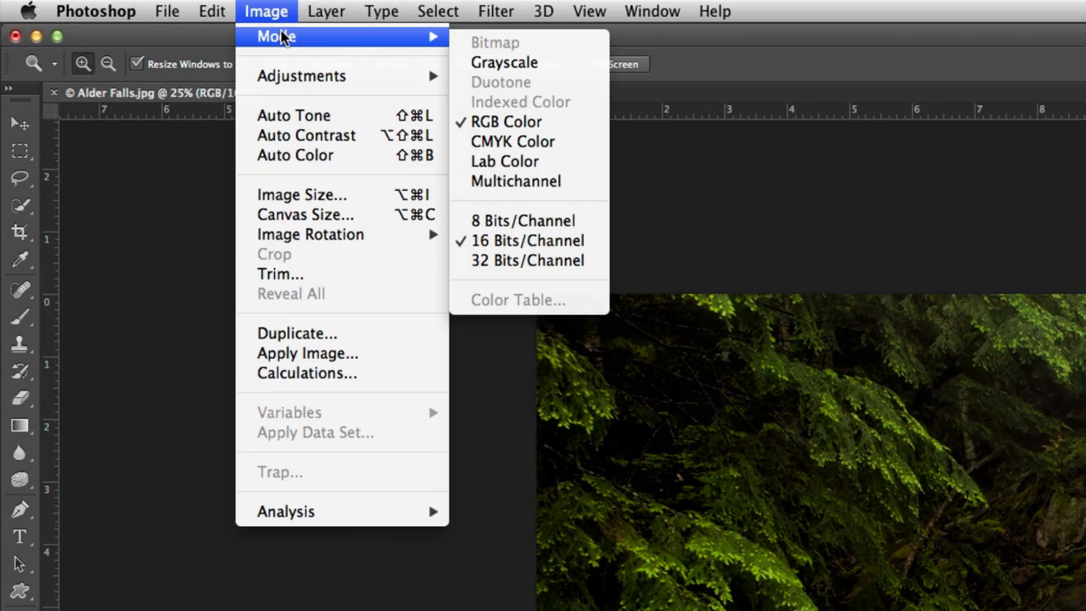
pyautogui.moveTo(526, 241)
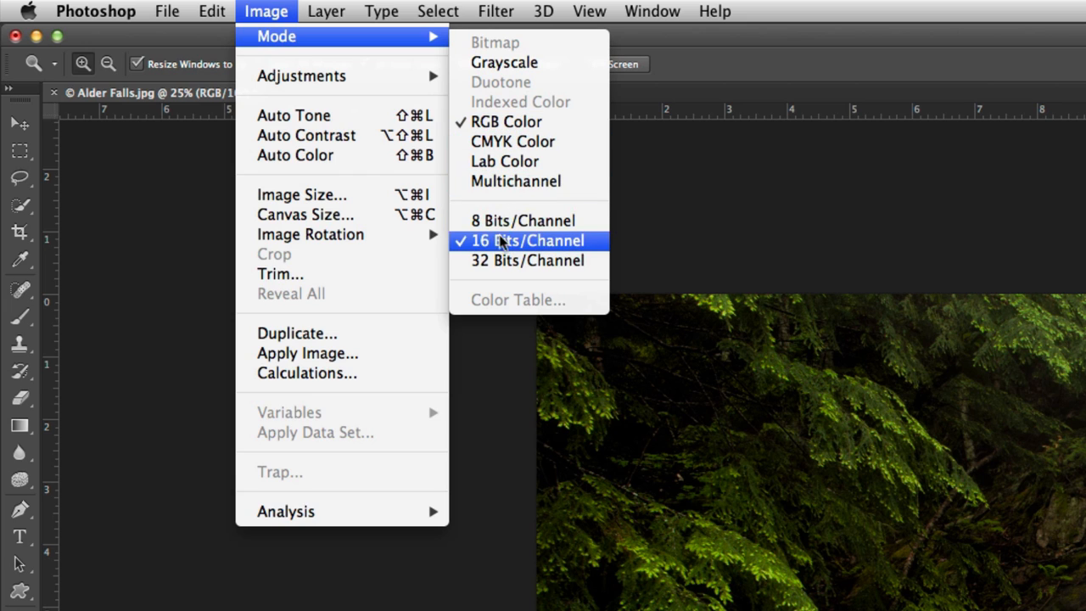
pyautogui.moveTo(523, 221)
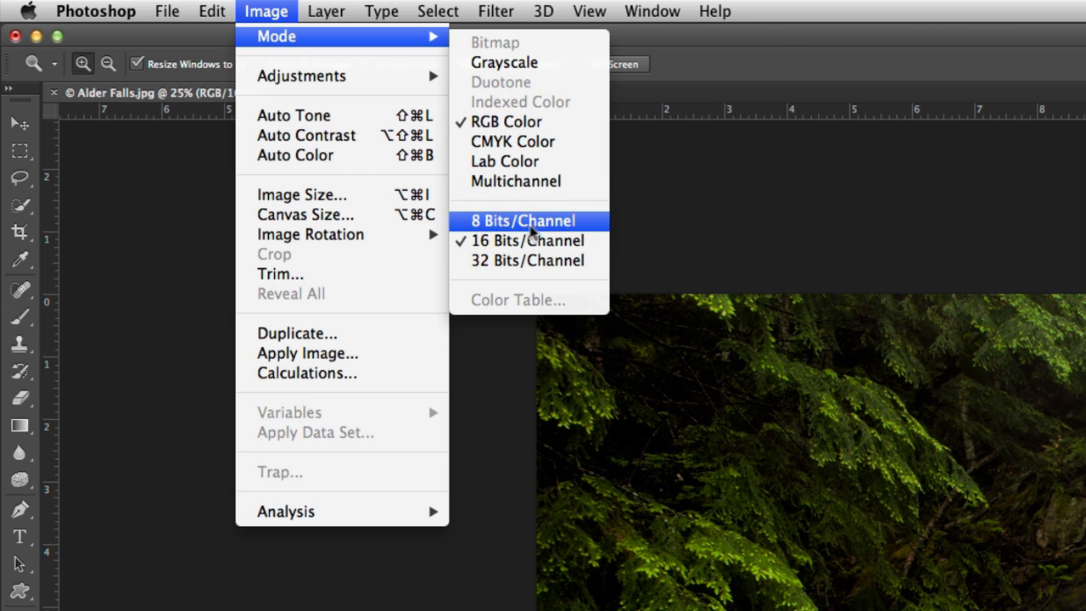
pyautogui.moveTo(536, 227)
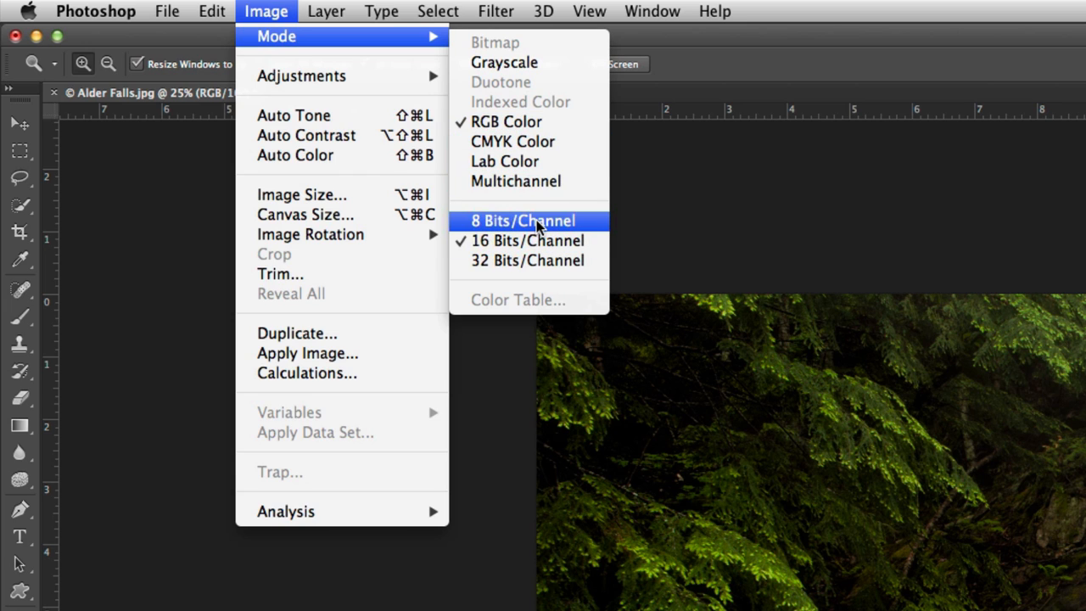
pyautogui.moveTo(513, 228)
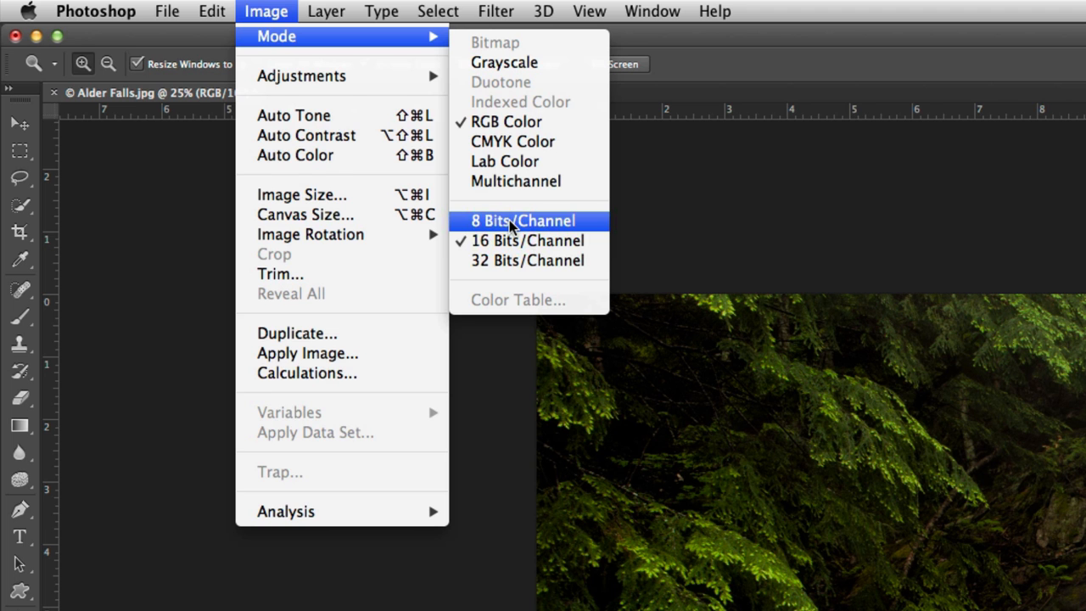
# Convert the Alder Falls image from 16 to 8 bits per channel in RGB mode
pyautogui.click(523, 221)
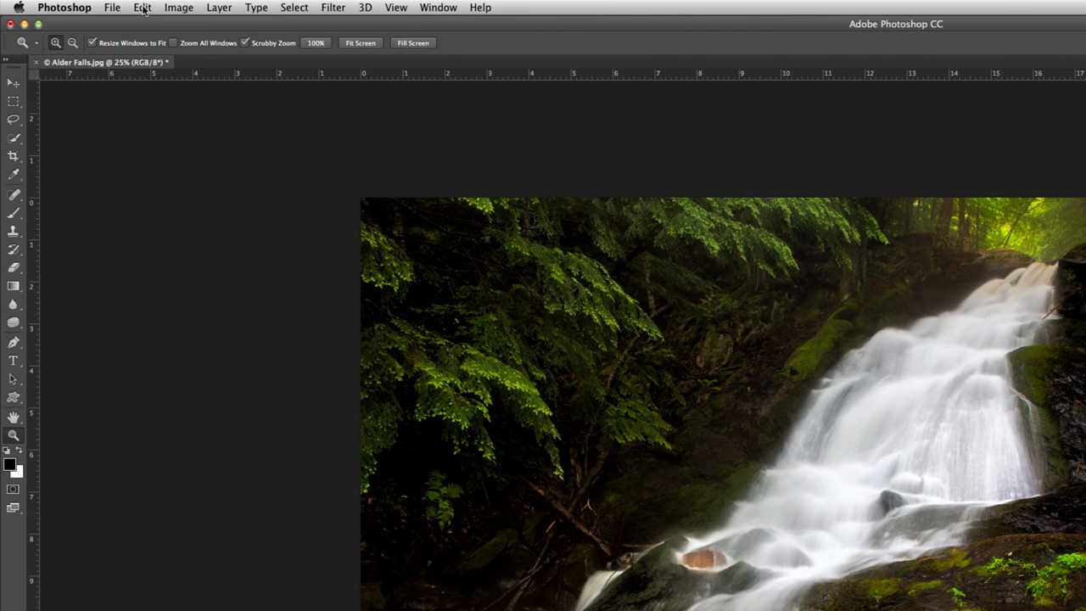
# Start Convert to Profile from Adobe RGB (1998) to sRGB IEC61966-2.1
pyautogui.click(142, 6)
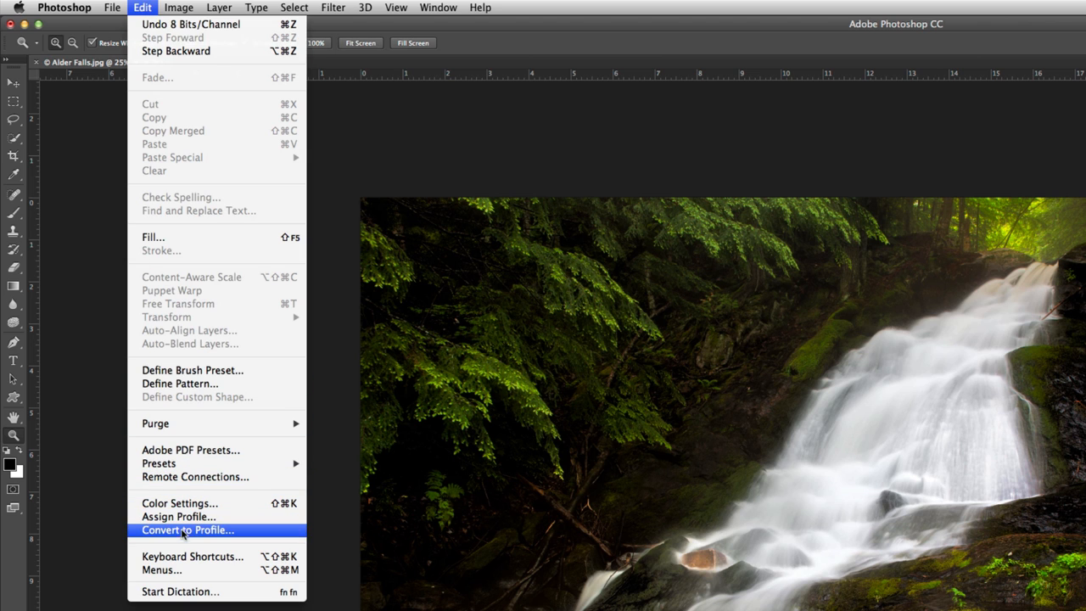
pyautogui.moveTo(214, 534)
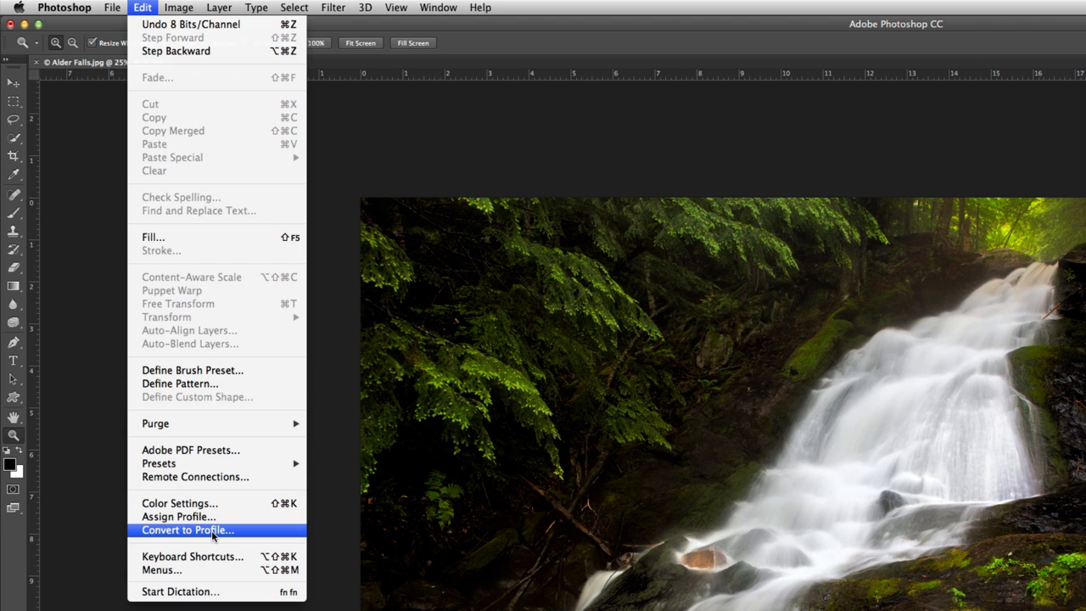
pyautogui.moveTo(149, 537)
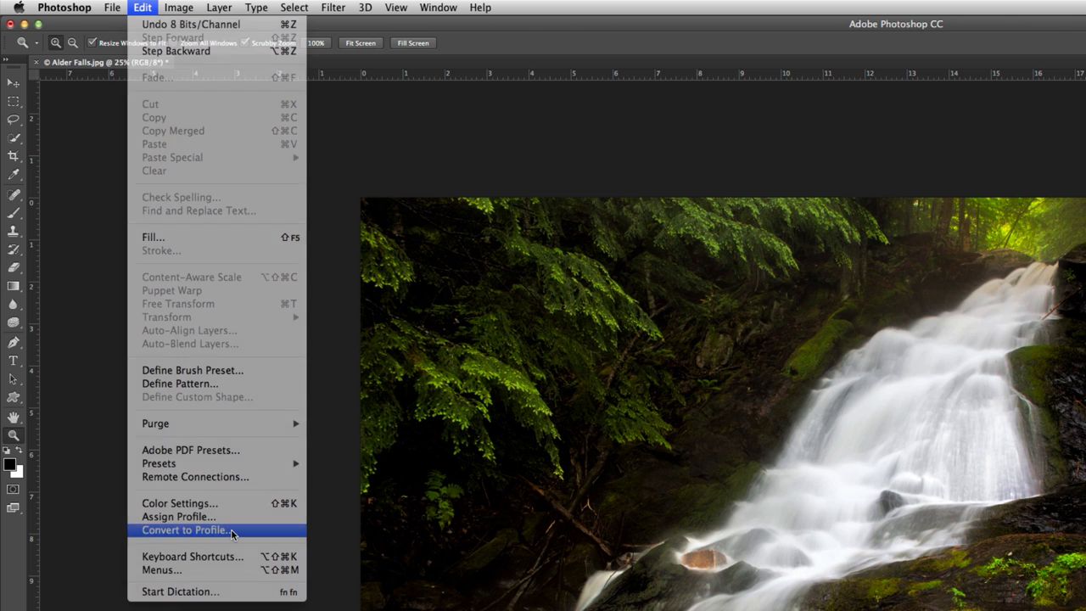
pyautogui.click(183, 529)
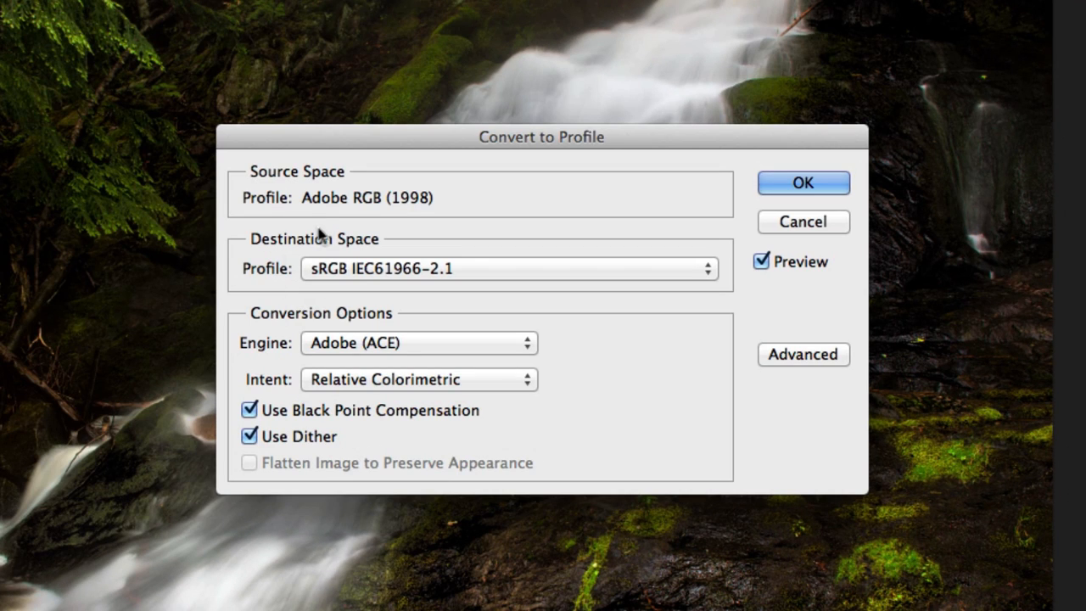
pyautogui.moveTo(346, 214)
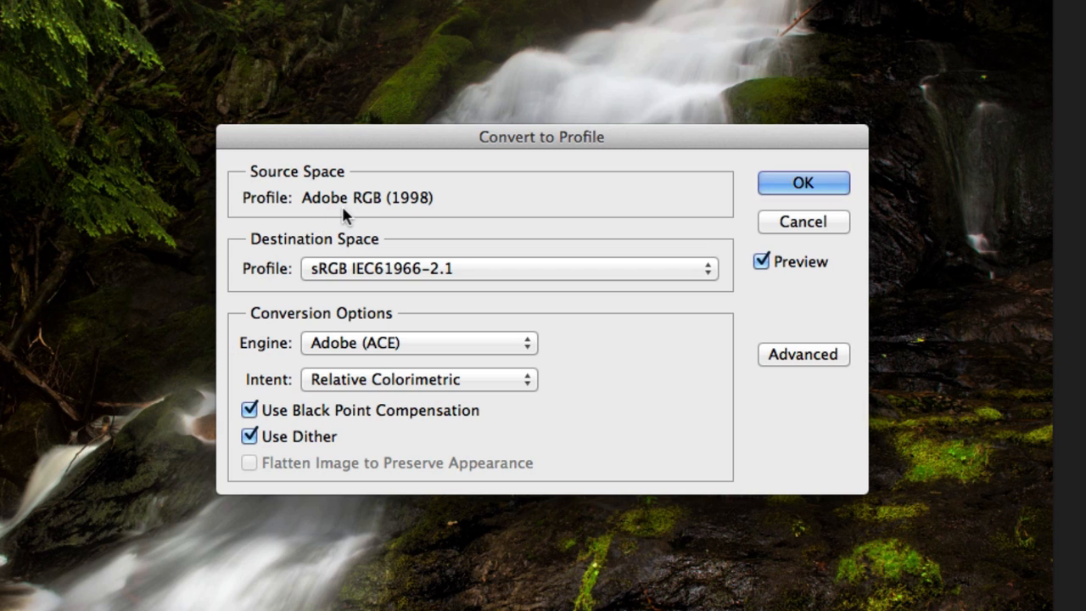
pyautogui.moveTo(331, 275)
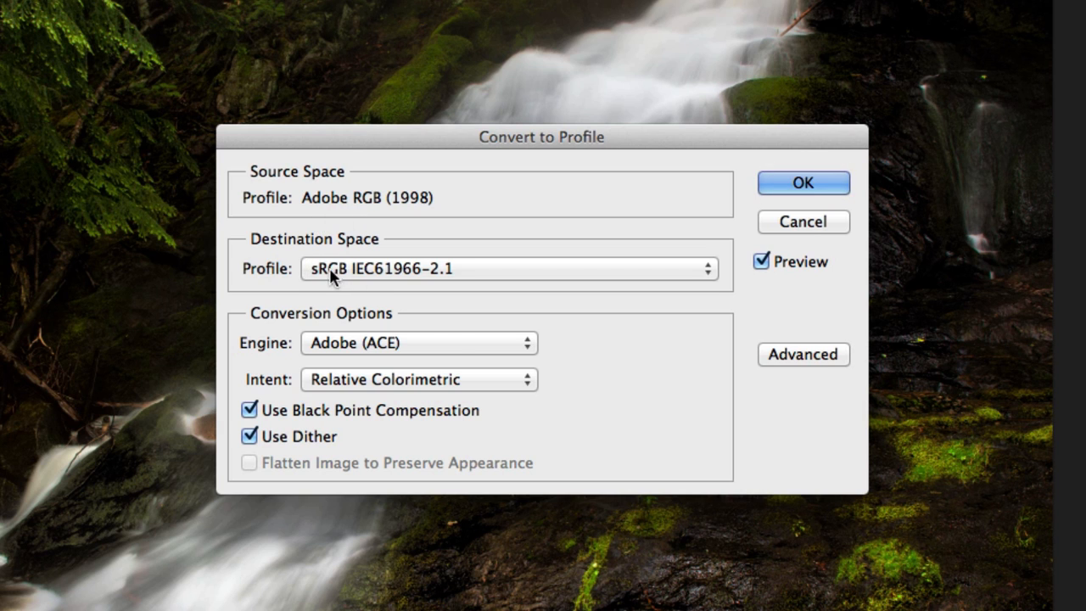